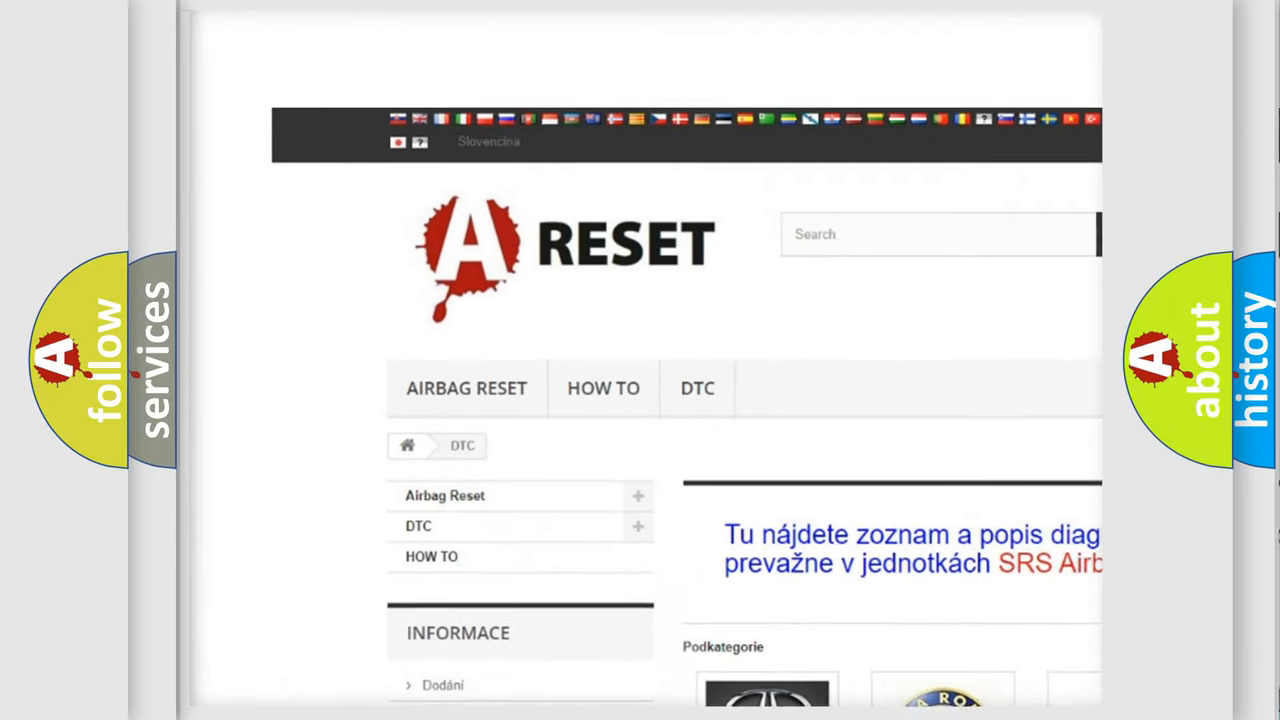
Step: Navigate to the Dodge DTC page and skim its B and C code subcategories
scroll("down", 3)
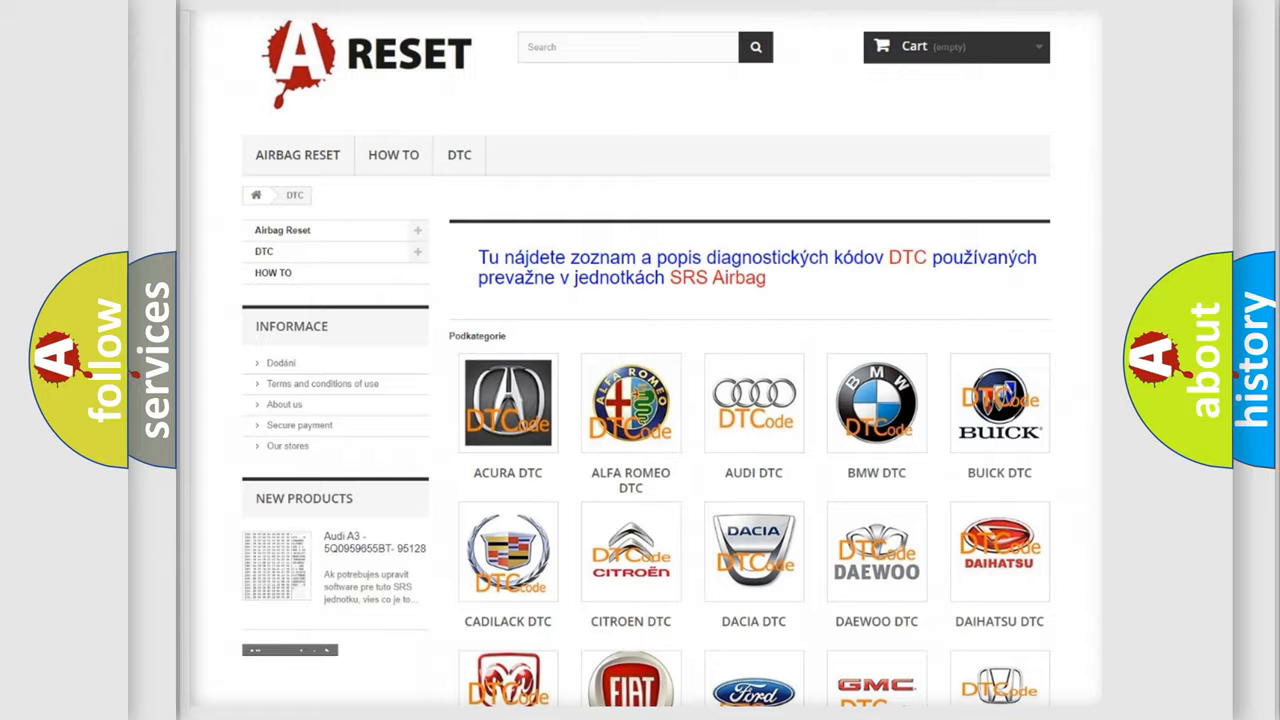
scroll("down", 3)
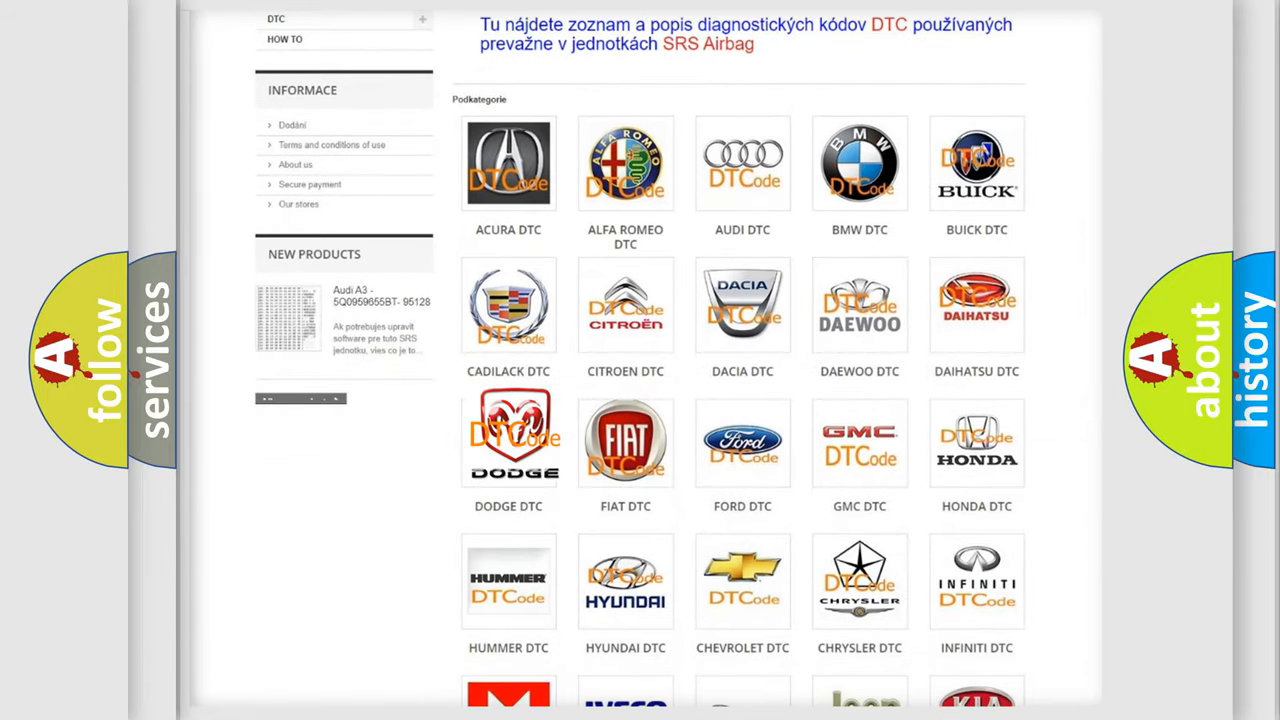
left_click(508, 442)
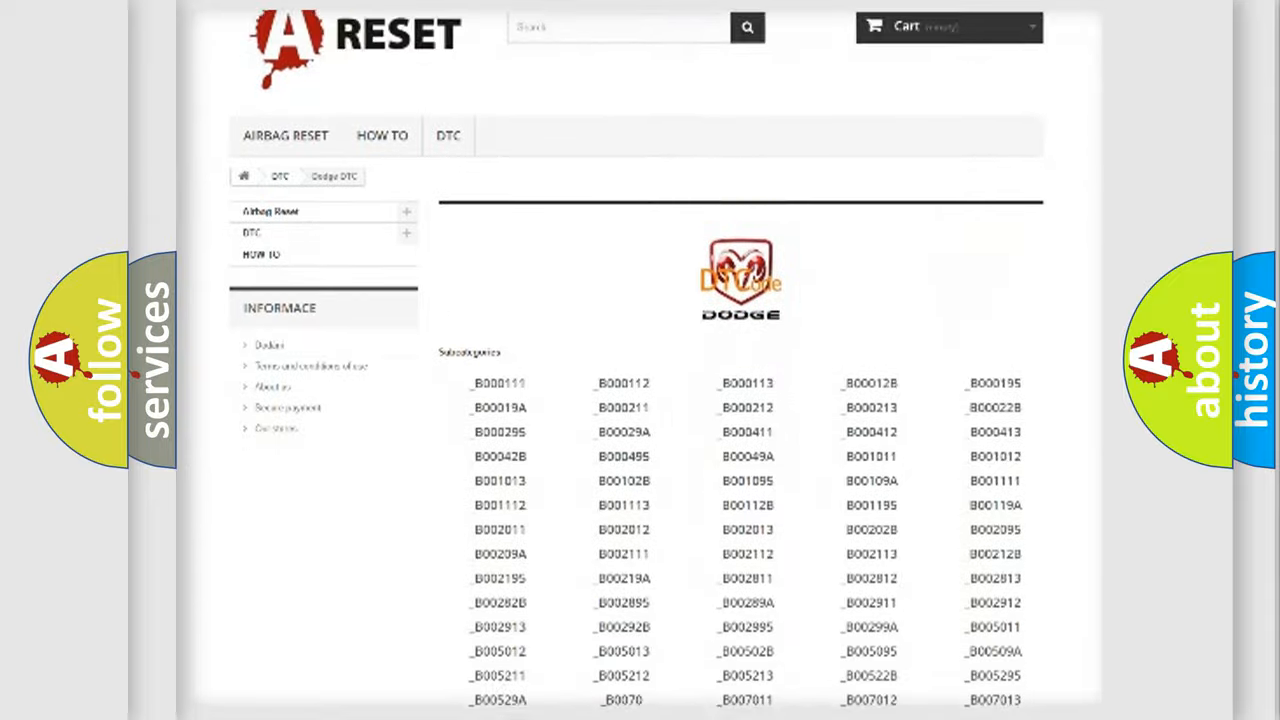
scroll("down", 3)
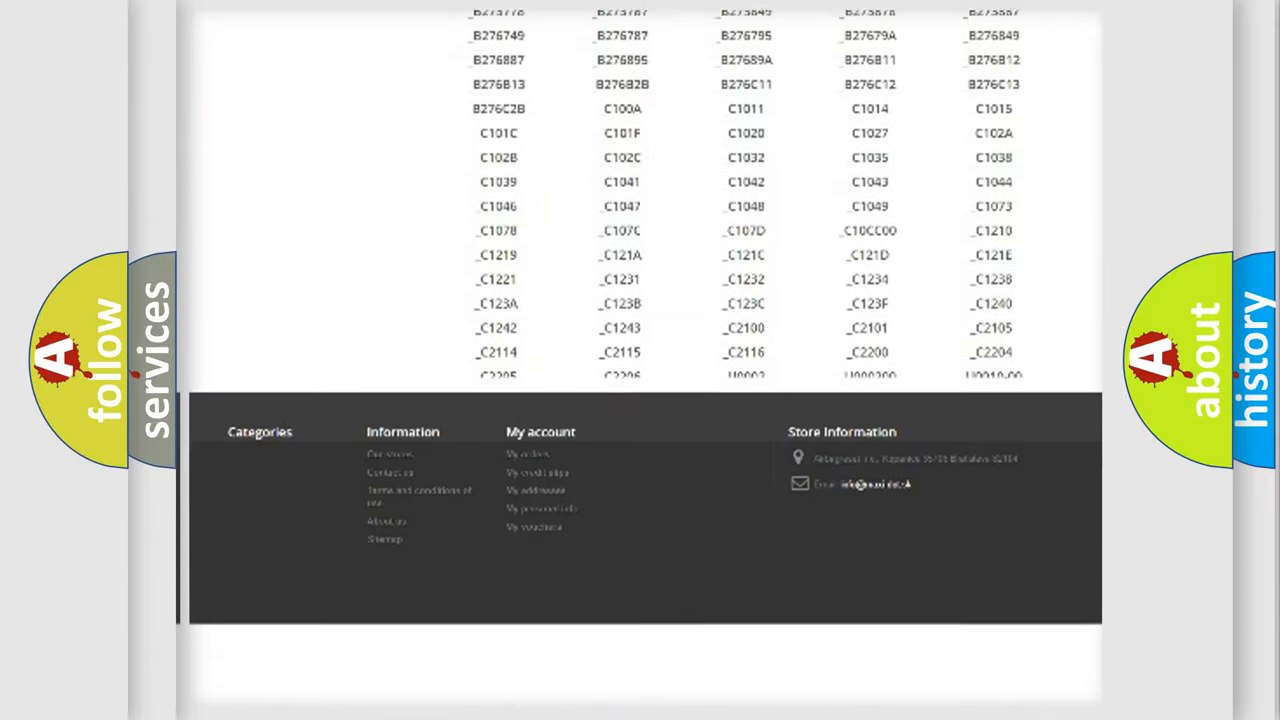
scroll("up", 3)
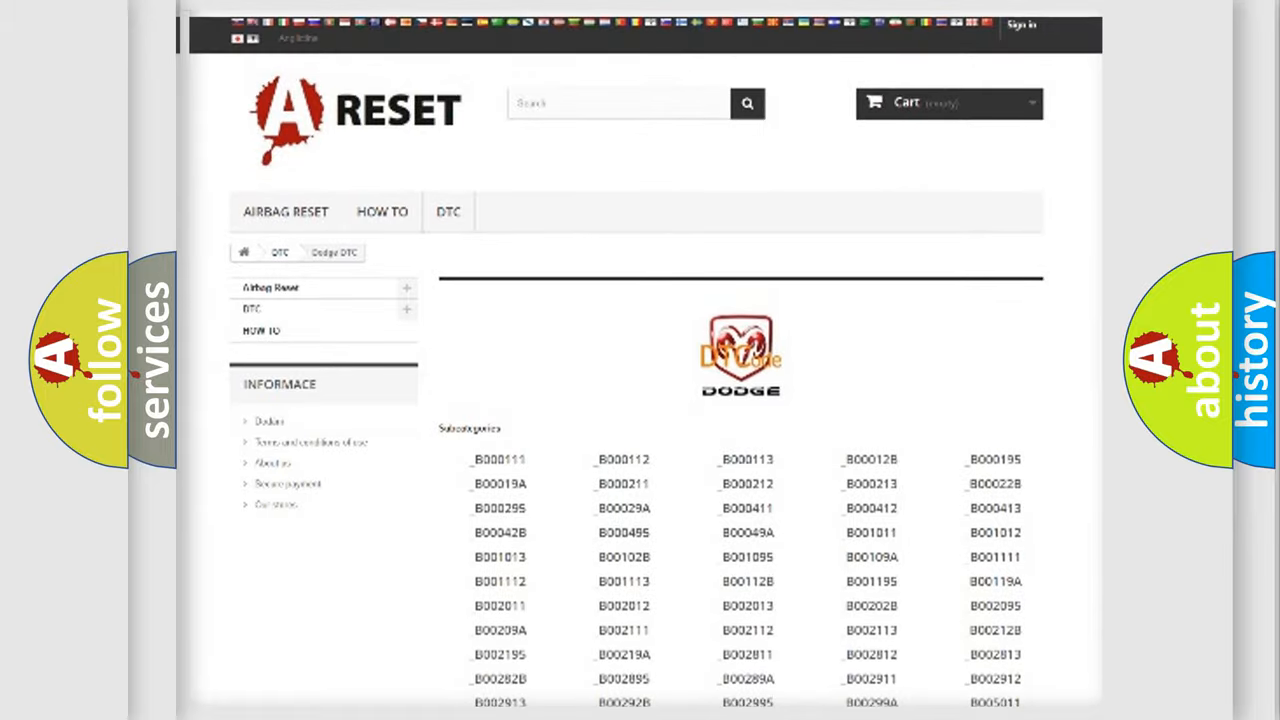